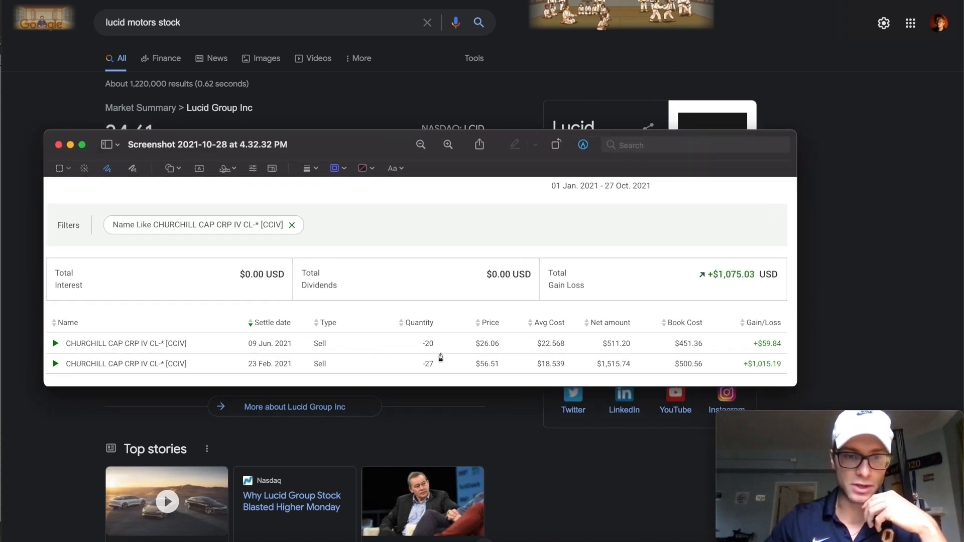
Underline the trade figures on the CCIV screenshot, then close Preview
left_click_drag(529, 366, 553, 369)
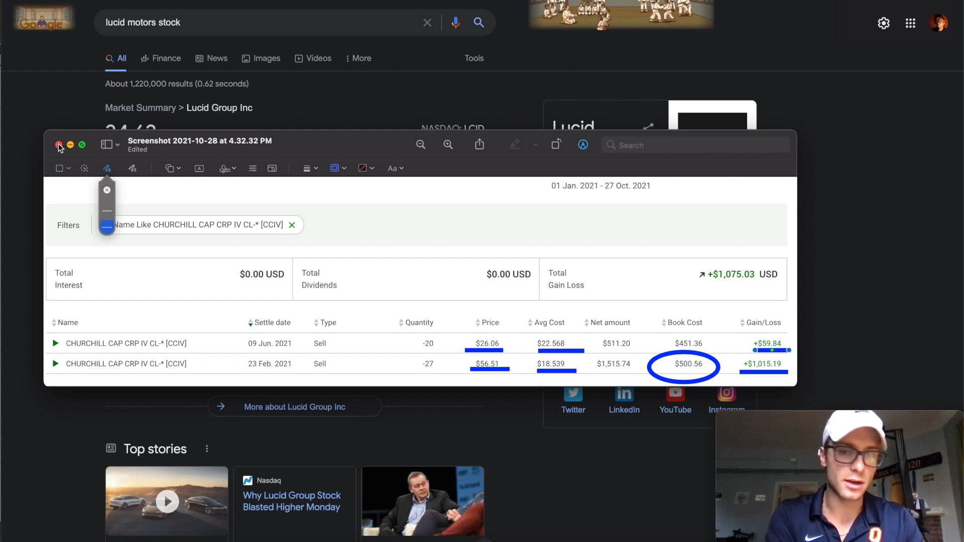
left_click(58, 146)
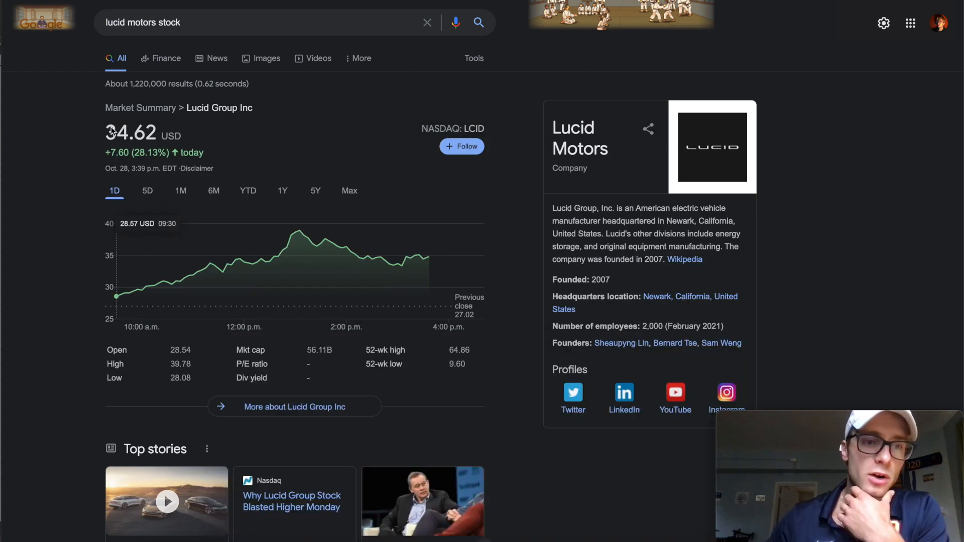
Highlight the 34.62 share price and switch Lucid's chart to the Max range
double_click(130, 134)
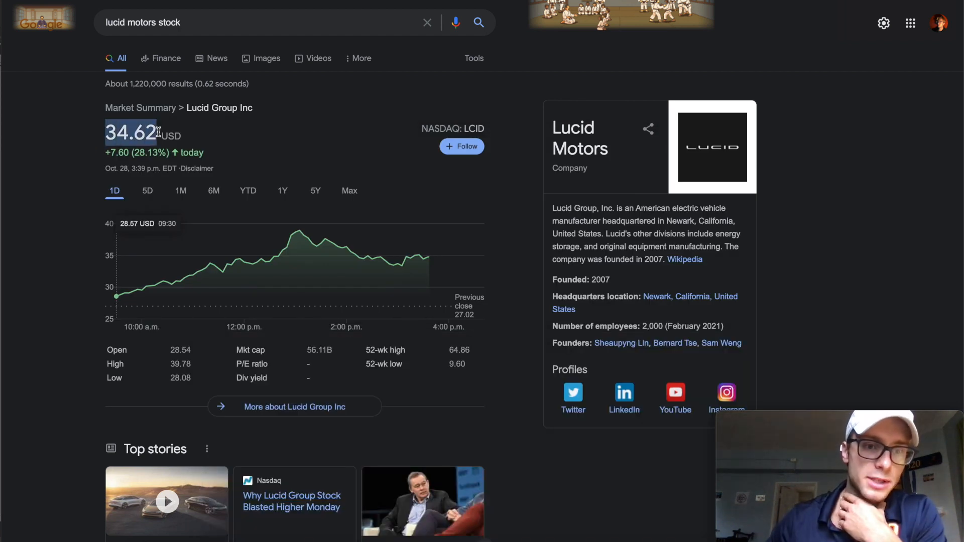
mouse_move(314, 191)
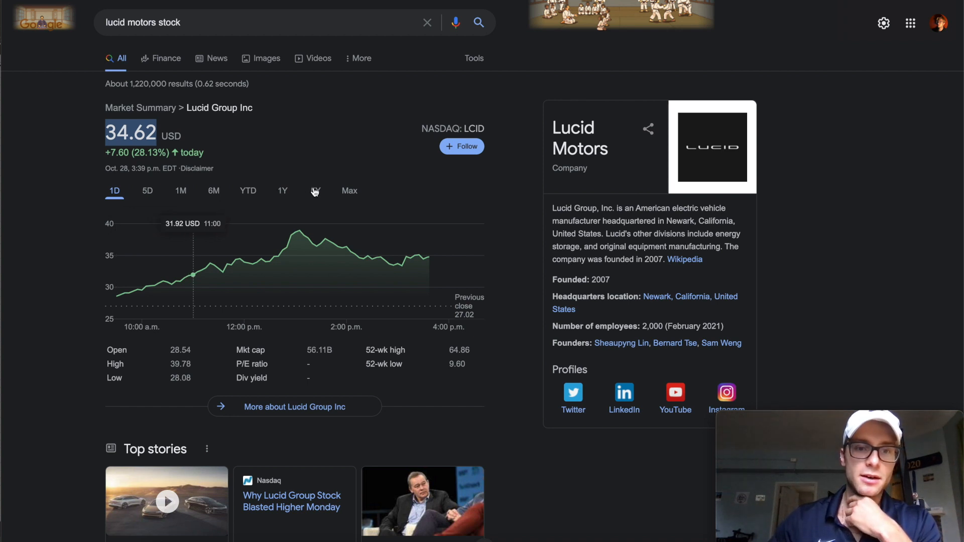
left_click(349, 191)
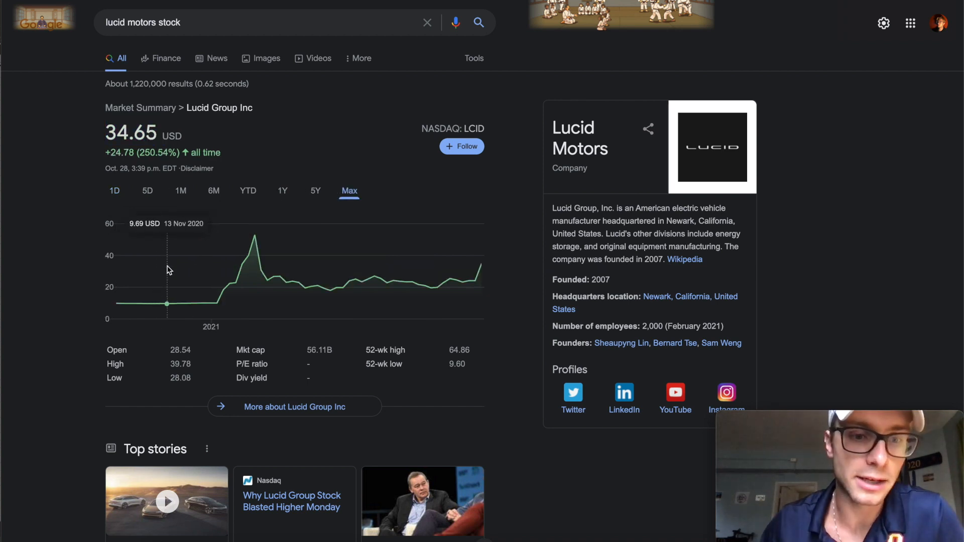
mouse_move(188, 280)
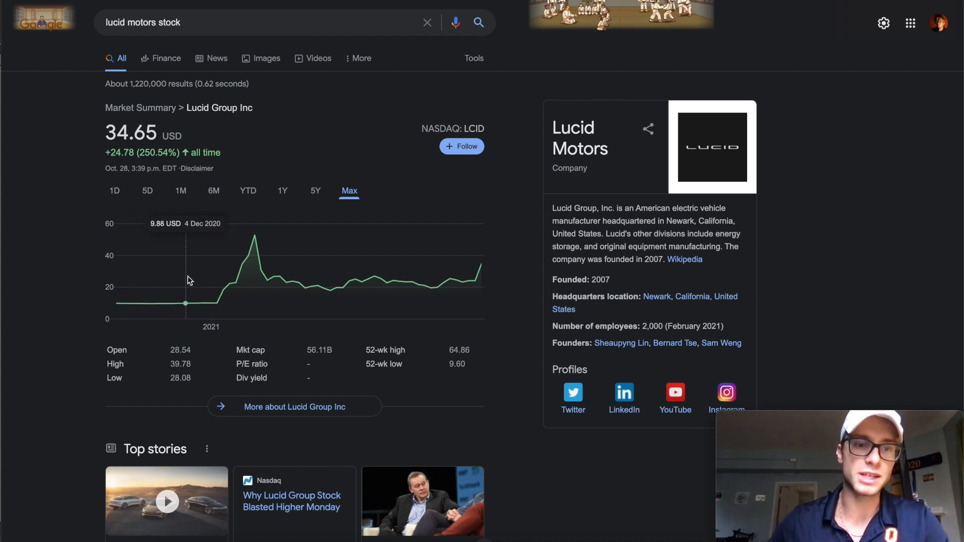
mouse_move(482, 280)
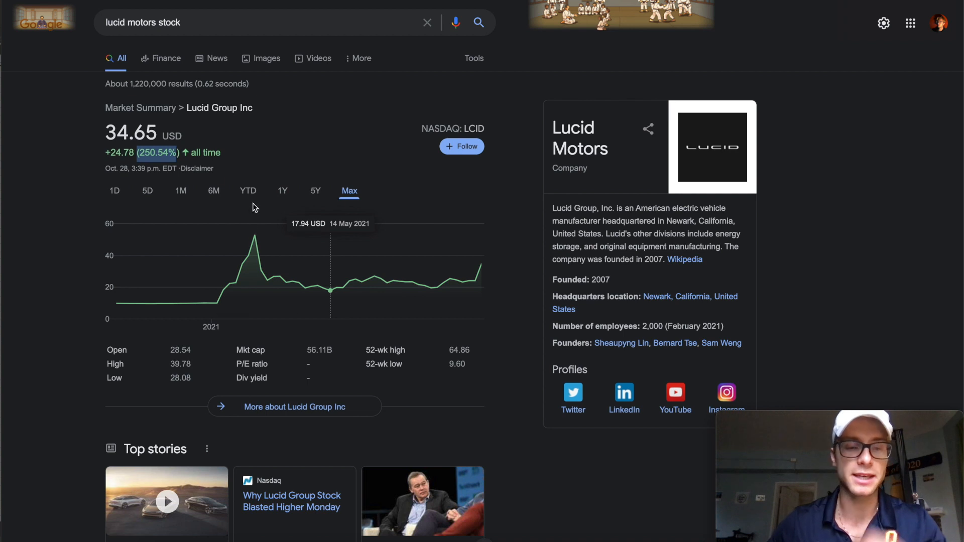
mouse_move(223, 295)
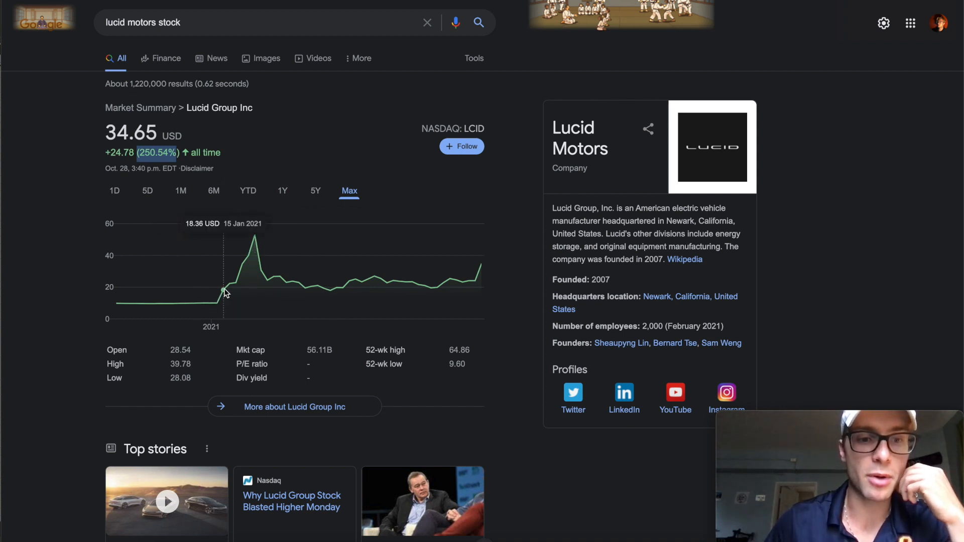
mouse_move(254, 248)
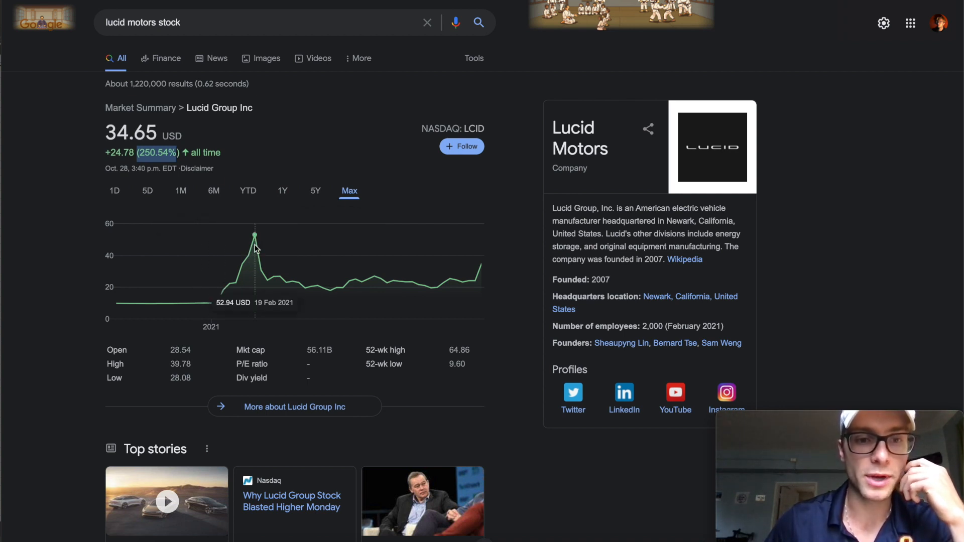
mouse_move(269, 282)
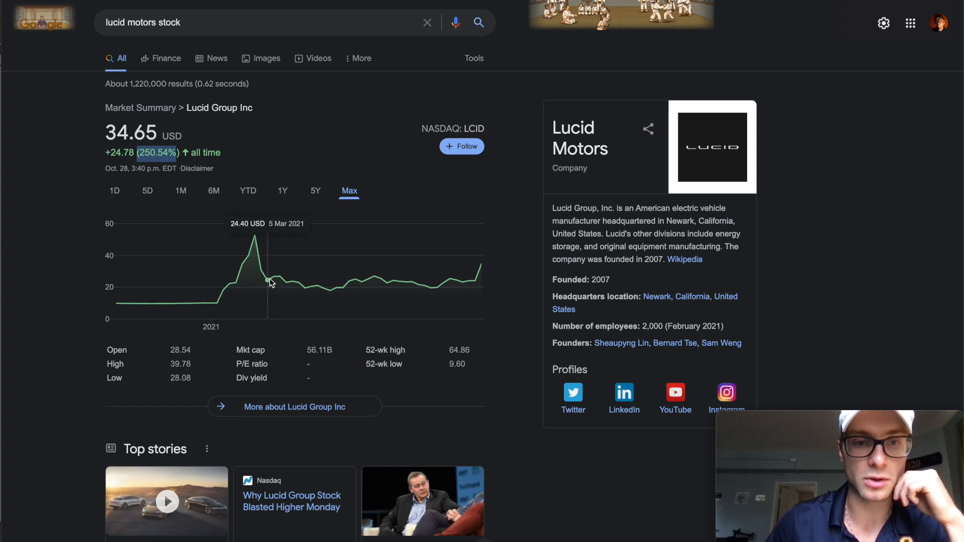
mouse_move(311, 280)
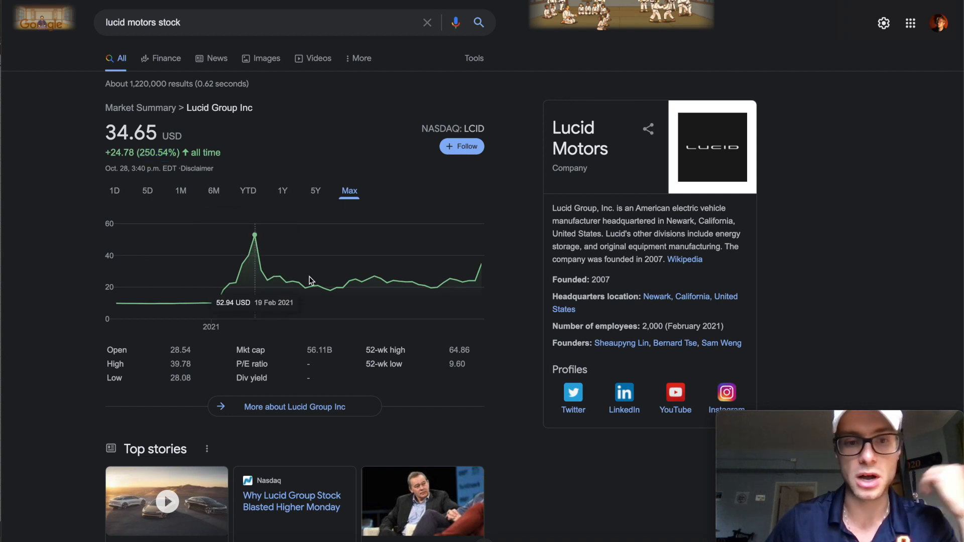
mouse_move(326, 290)
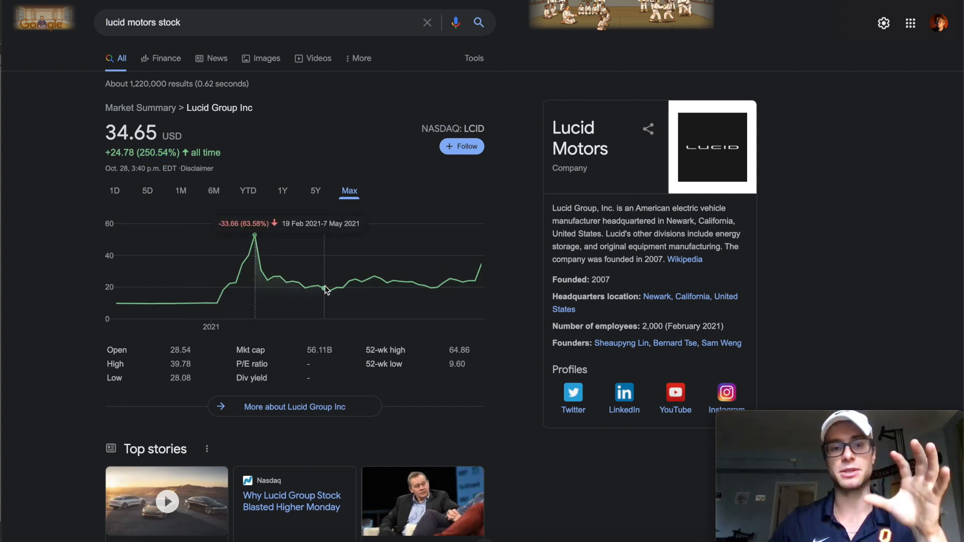
mouse_move(247, 266)
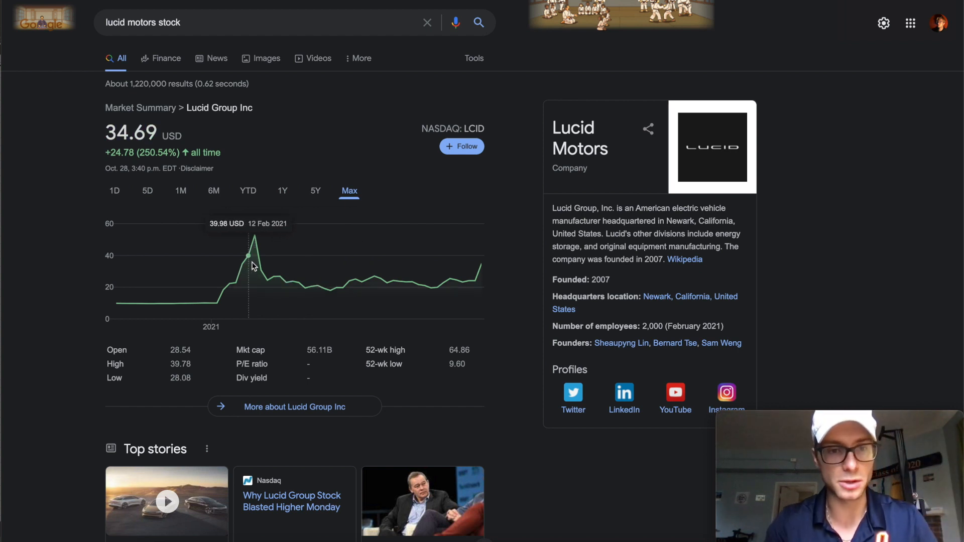
mouse_move(290, 261)
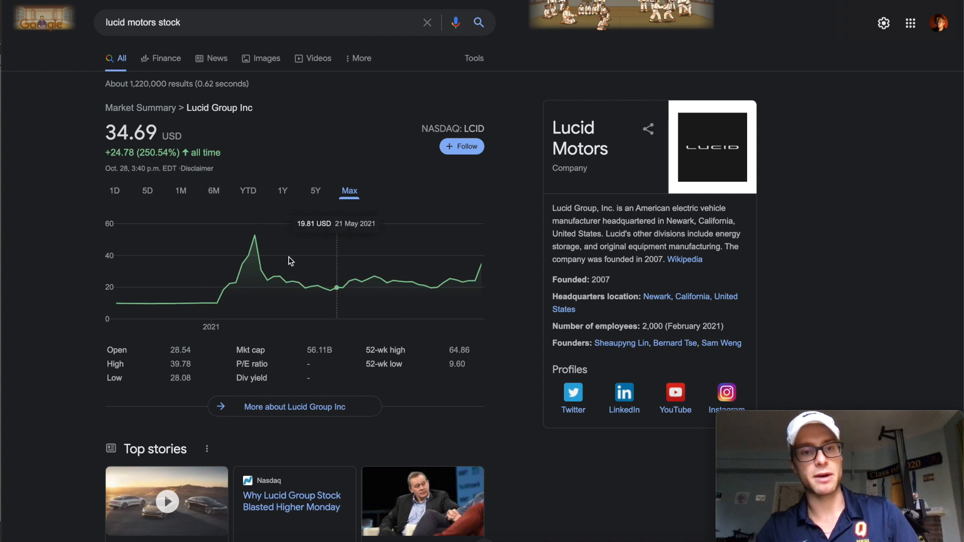
mouse_move(245, 264)
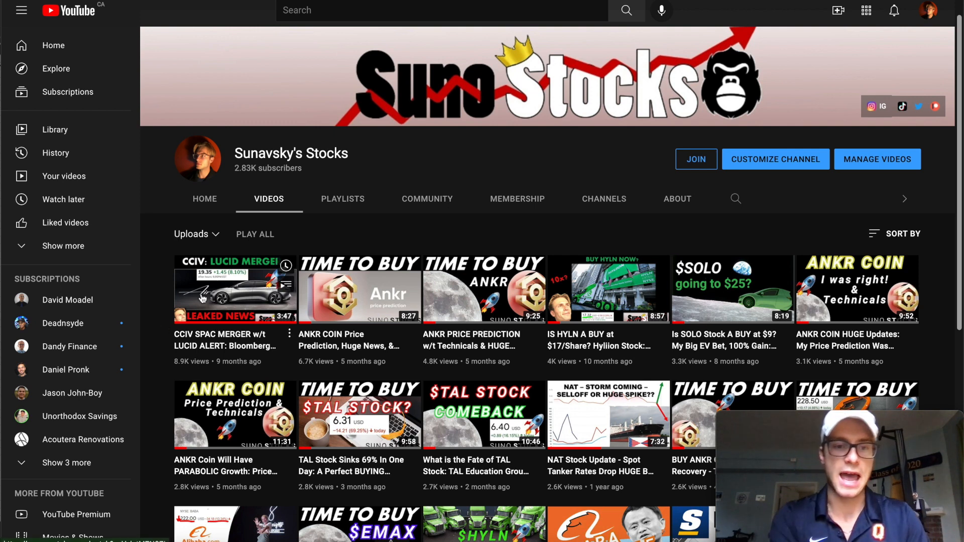
mouse_move(218, 253)
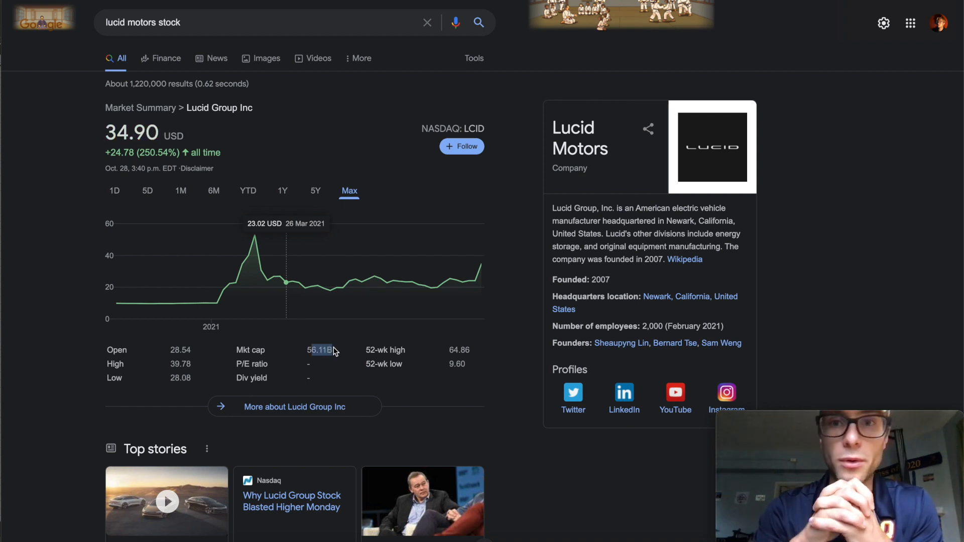
mouse_move(241, 236)
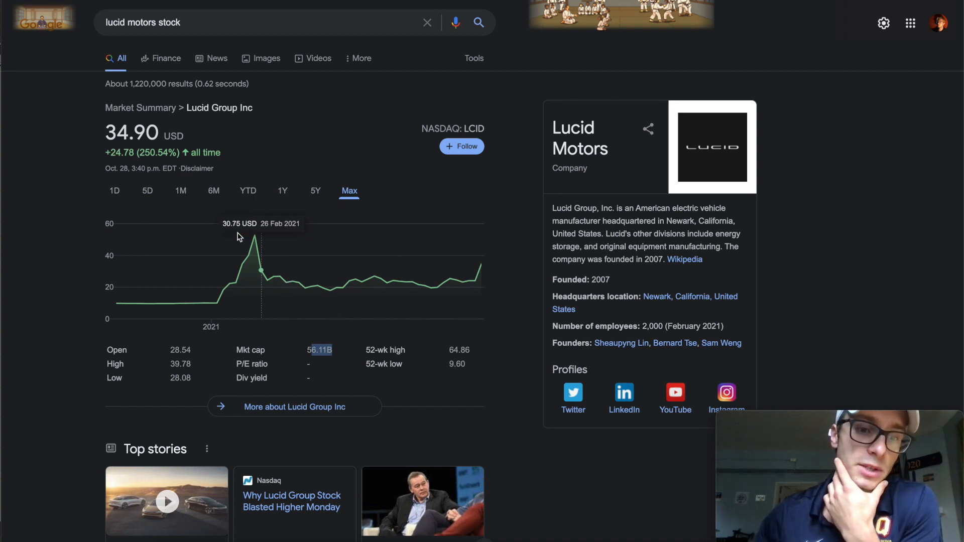
mouse_move(198, 316)
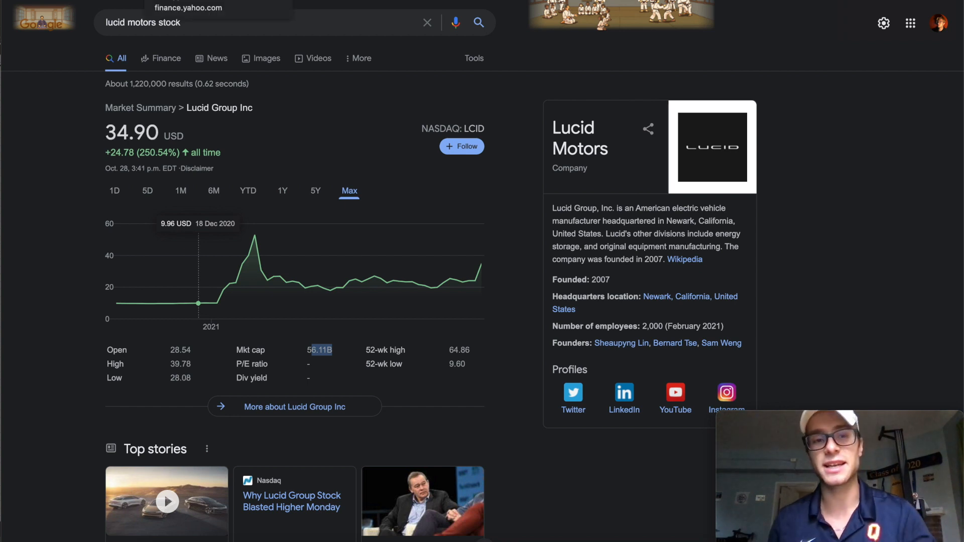
View Lucid's 1D and 5D price charts, then search 'tsla stock'
left_click(114, 190)
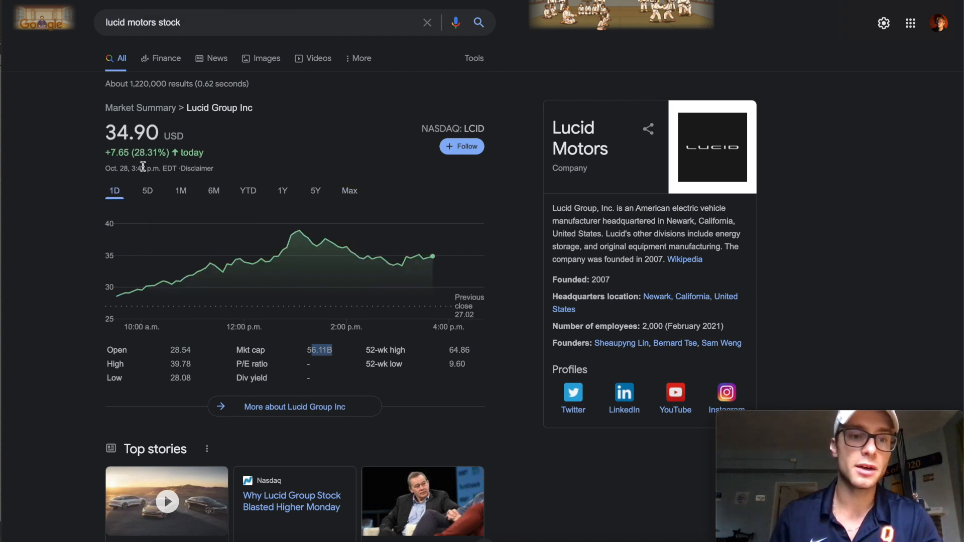
left_click(147, 190)
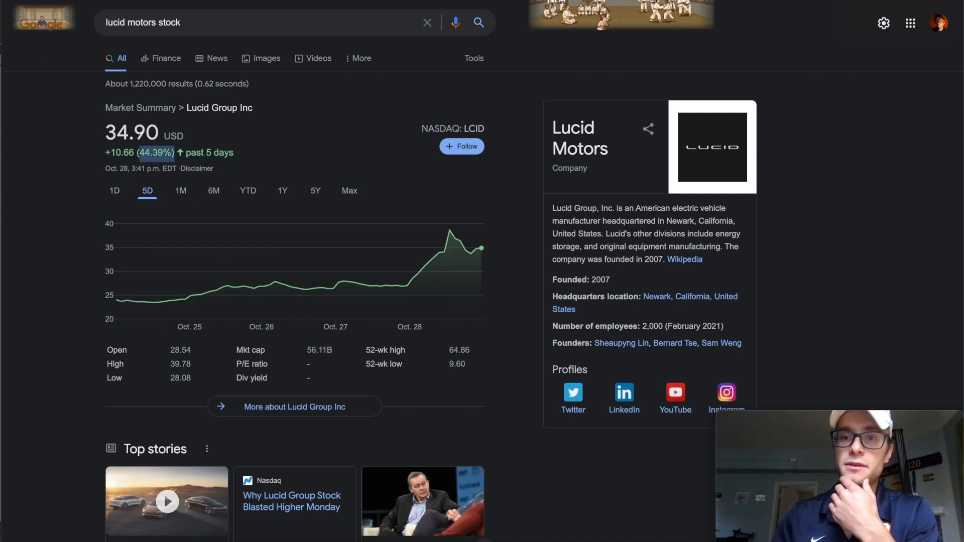
type("tsla stock")
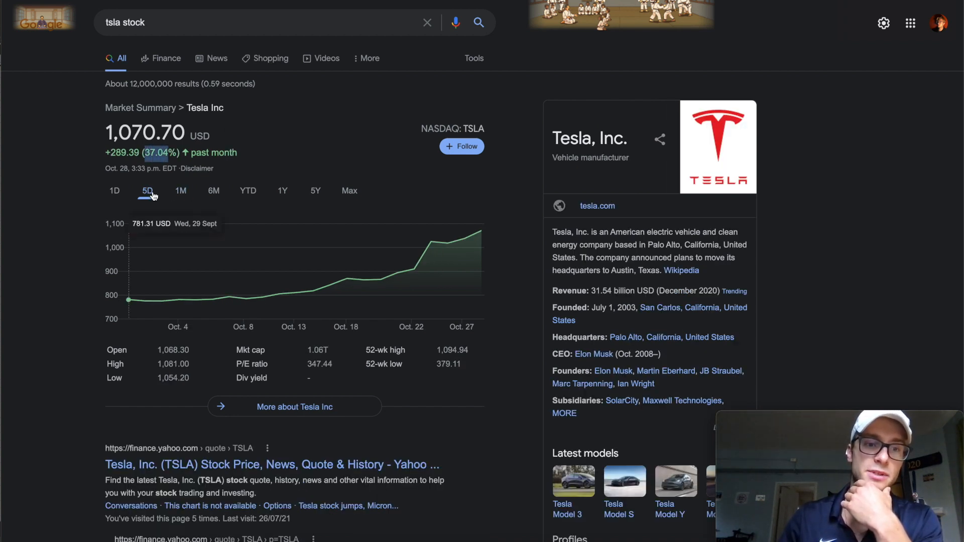
Show Tesla's five-day chart and open the Electrameccanica (SOLO) result
left_click(147, 190)
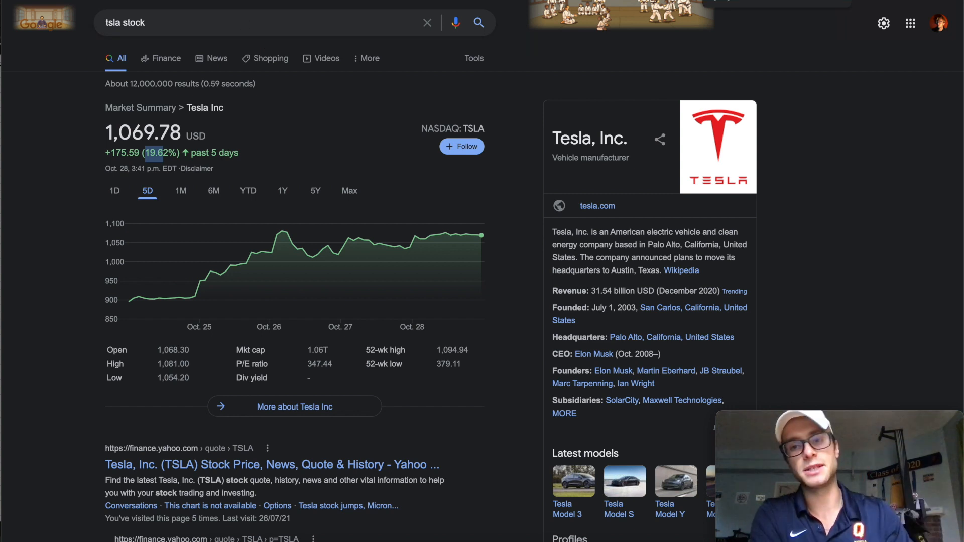
mouse_move(205, 185)
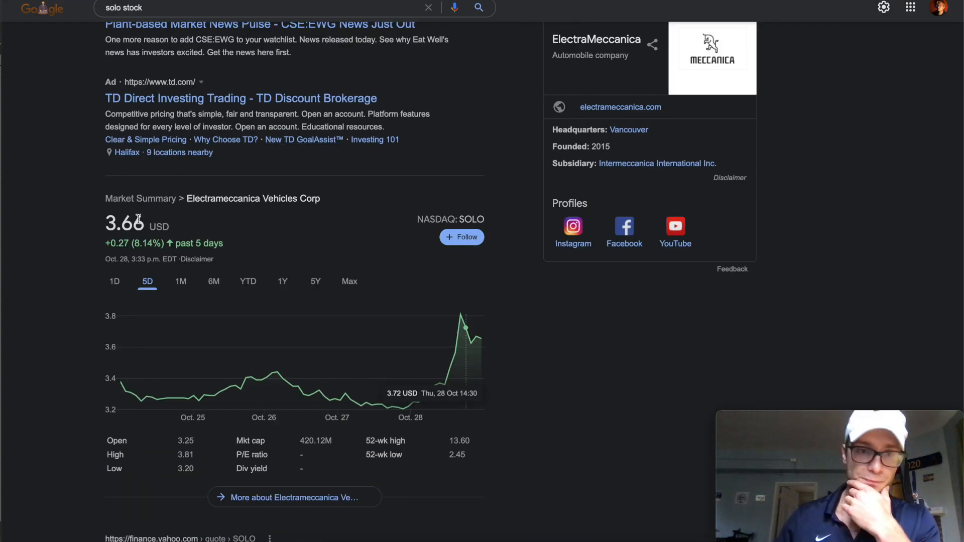
left_click(114, 281)
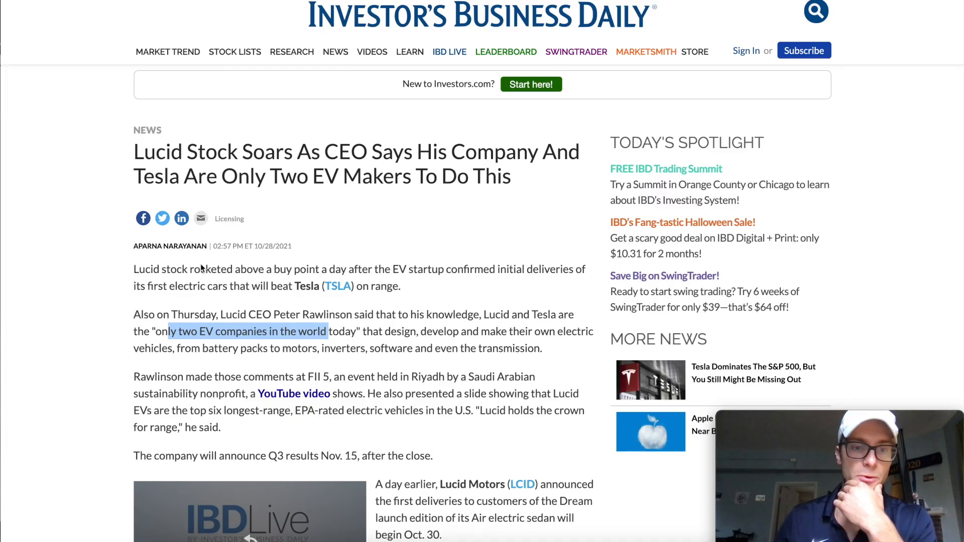
Scroll the IBD Lucid article and open the CEO's FII 5 YouTube video
scroll("down", 3)
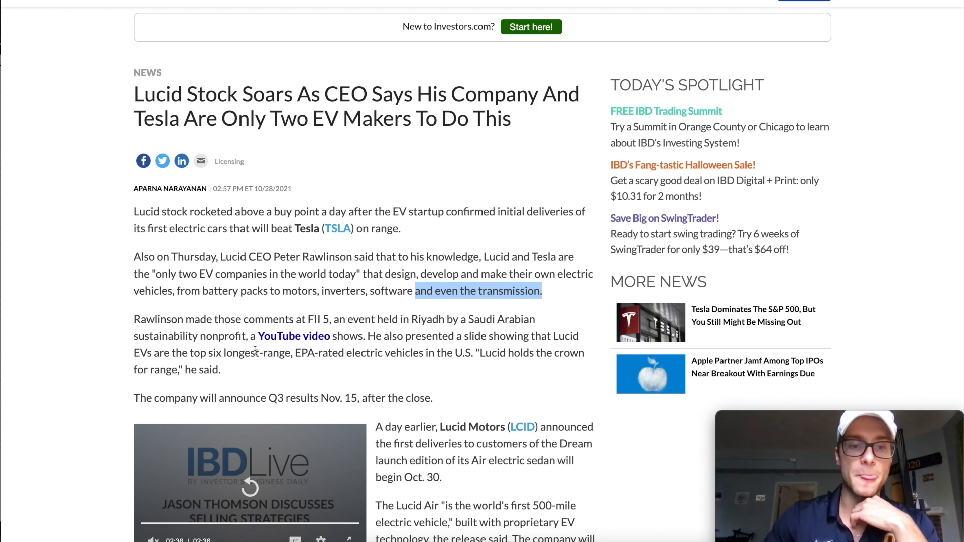
mouse_move(520, 6)
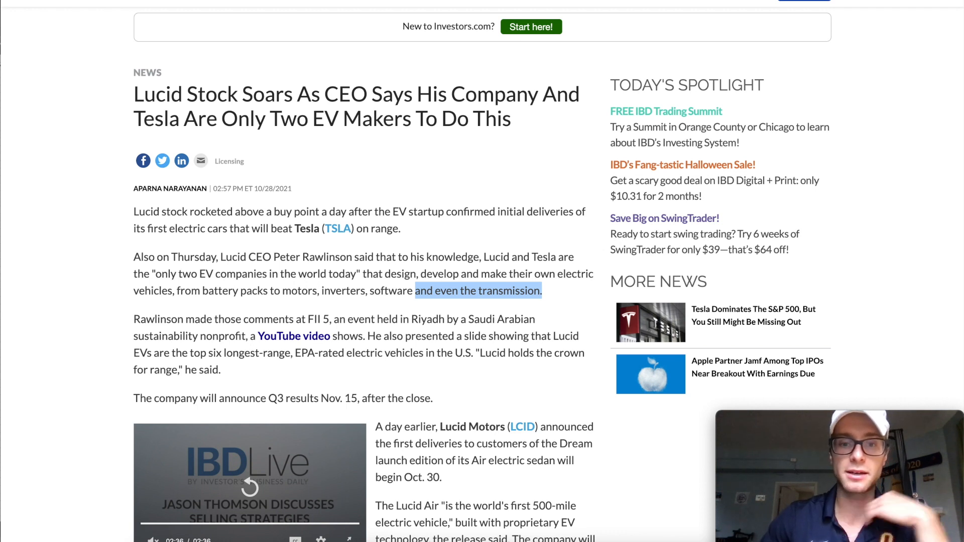
left_click(293, 336)
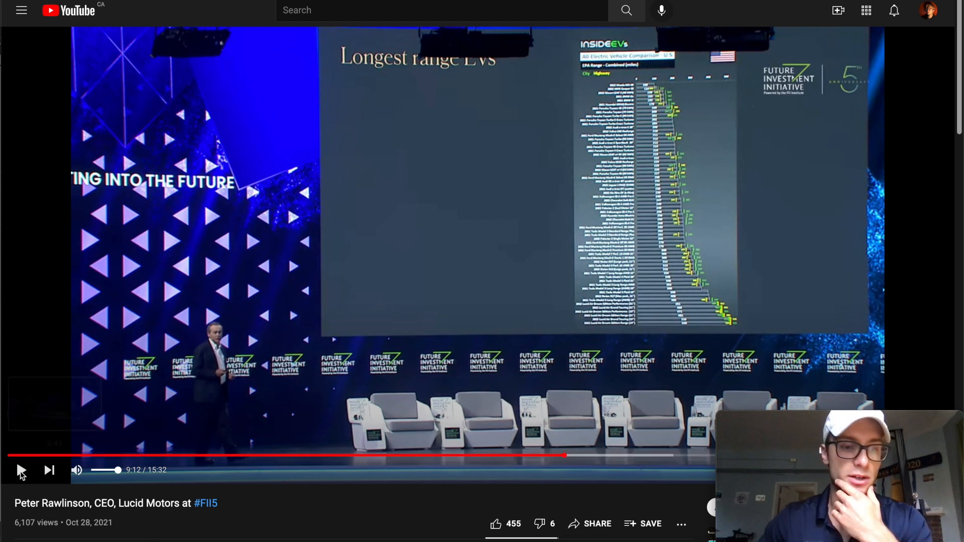
mouse_move(21, 471)
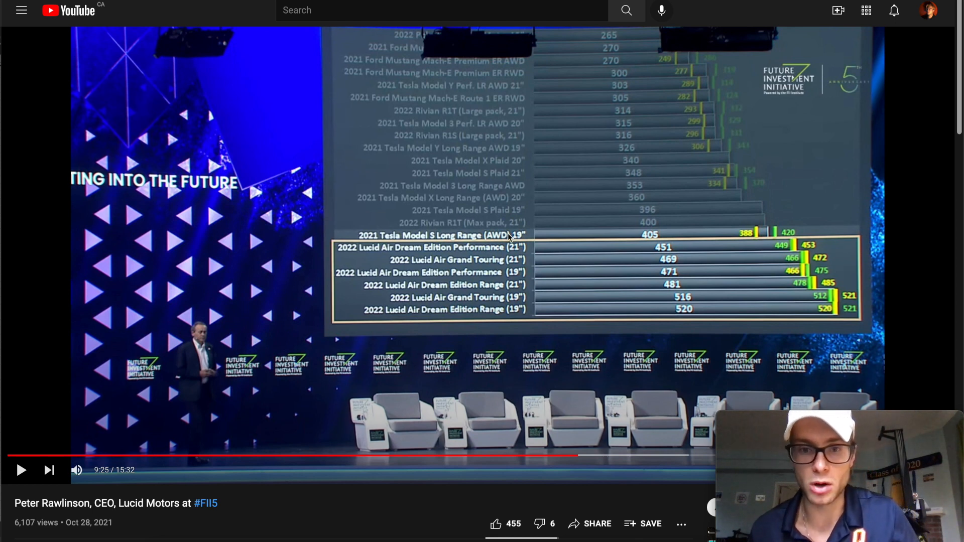
mouse_move(777, 231)
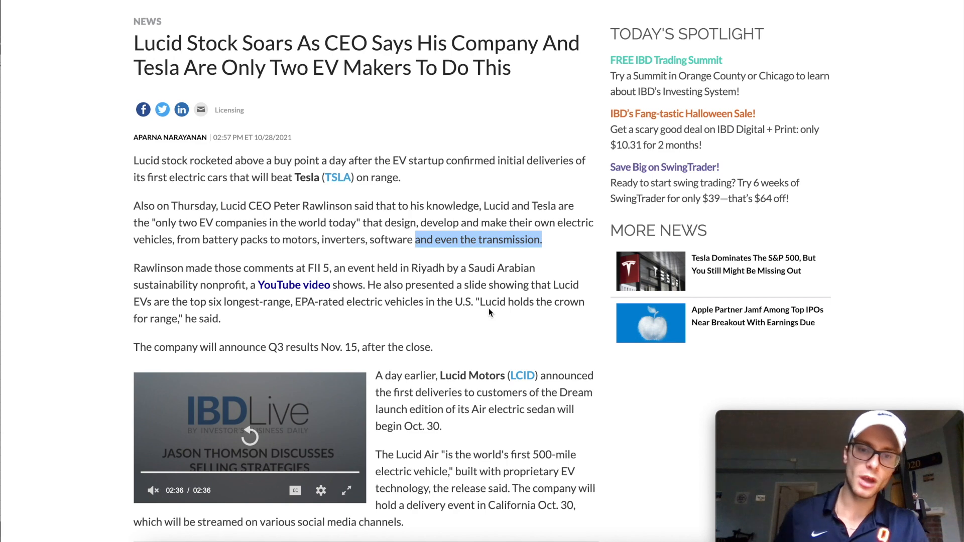
mouse_move(438, 411)
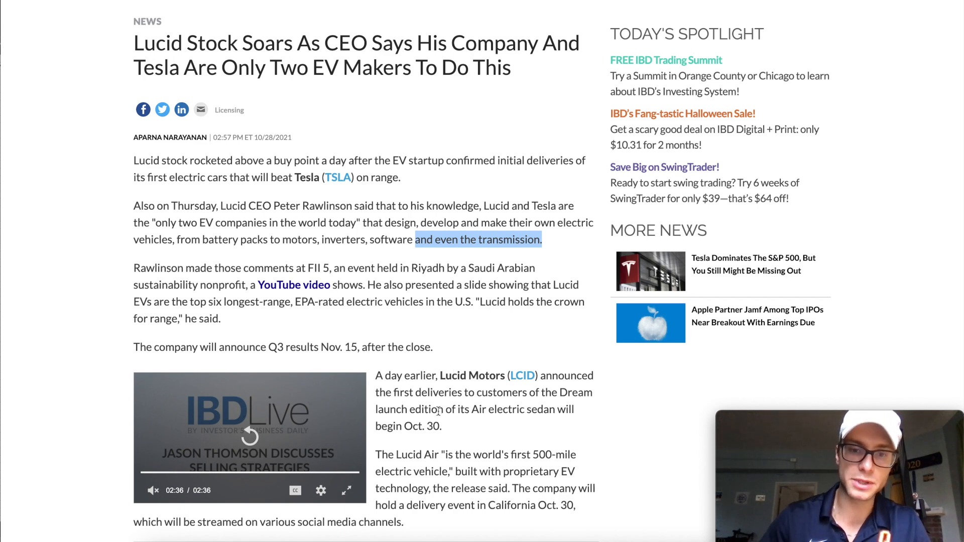
Highlight the IBD passage about first Air sedan customer deliveries
left_click_drag(375, 380, 465, 431)
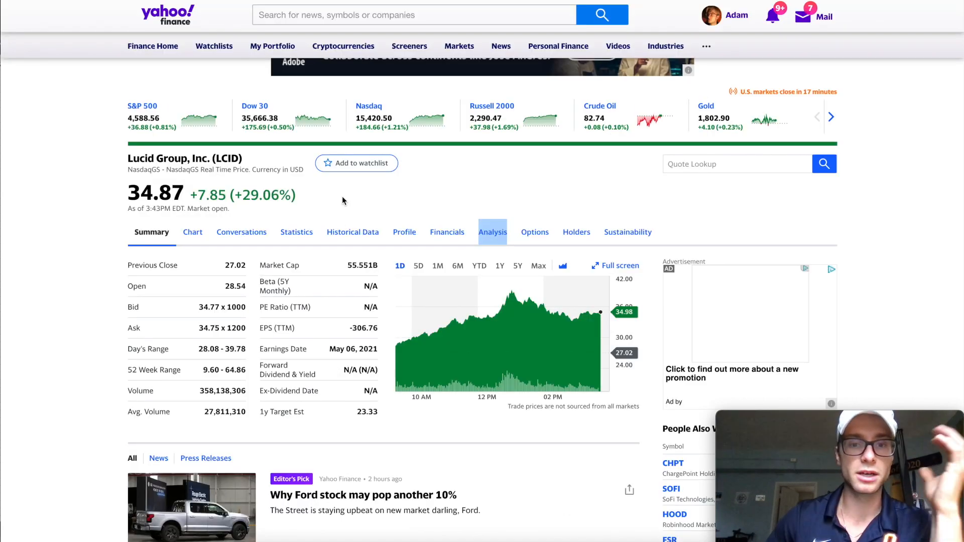
Scroll the LCID summary page to view its key stats
scroll("down", 3)
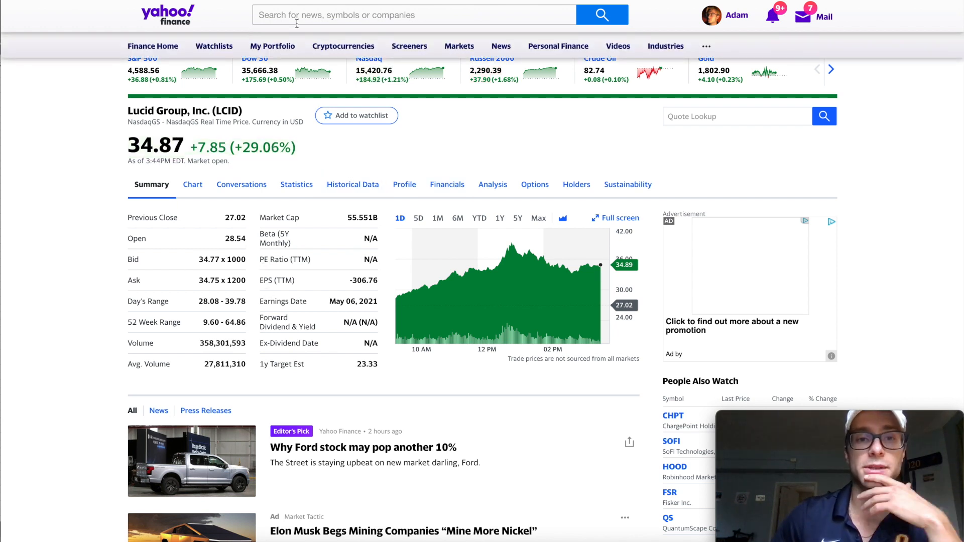
mouse_move(510, 251)
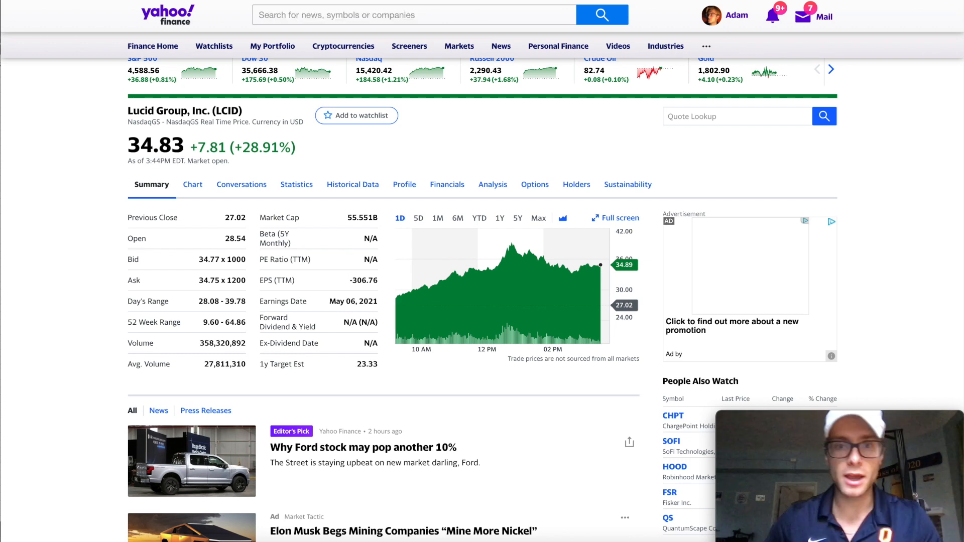
Open Lucid's Analysis tab and scroll through the earnings and revenue estimates
left_click(492, 184)
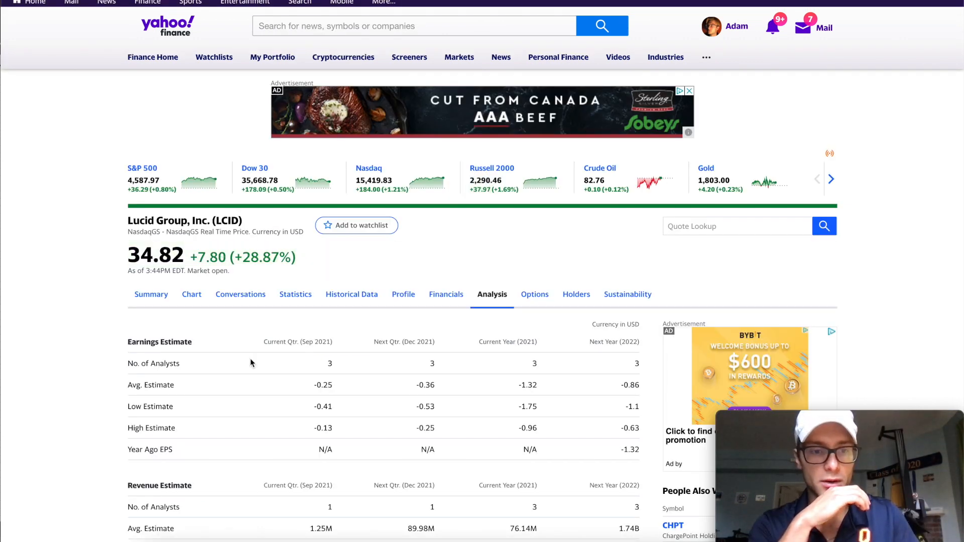
scroll("down", 3)
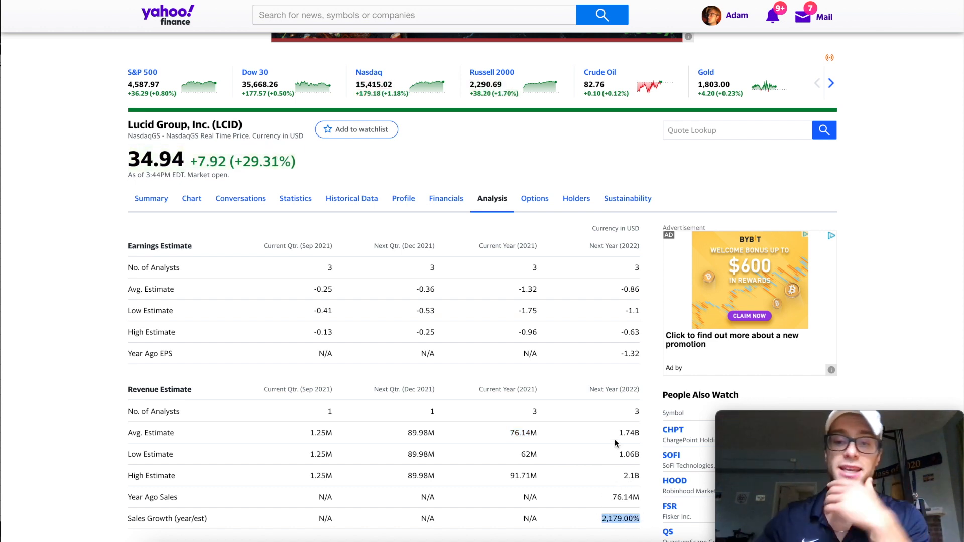
mouse_move(641, 440)
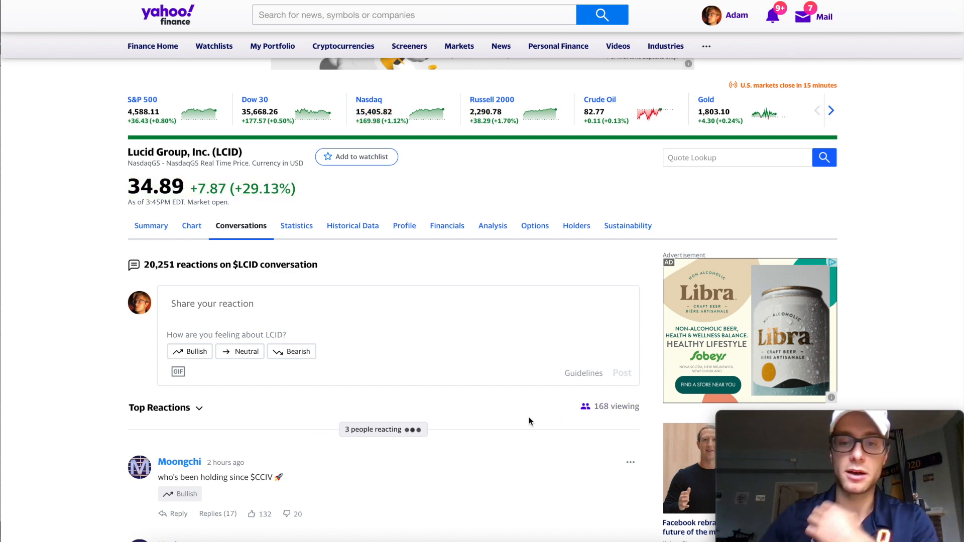
scroll("down", 3)
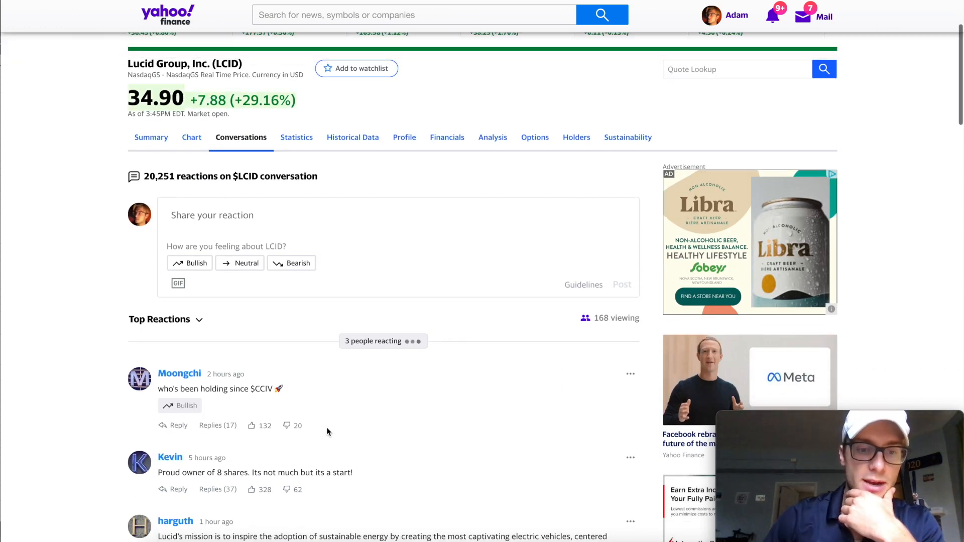
scroll("down", 3)
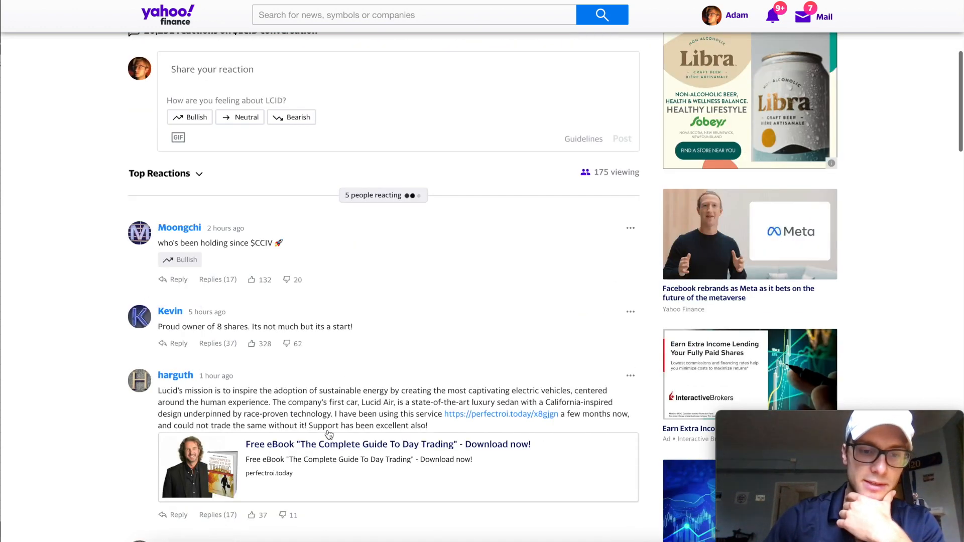
scroll("down", 3)
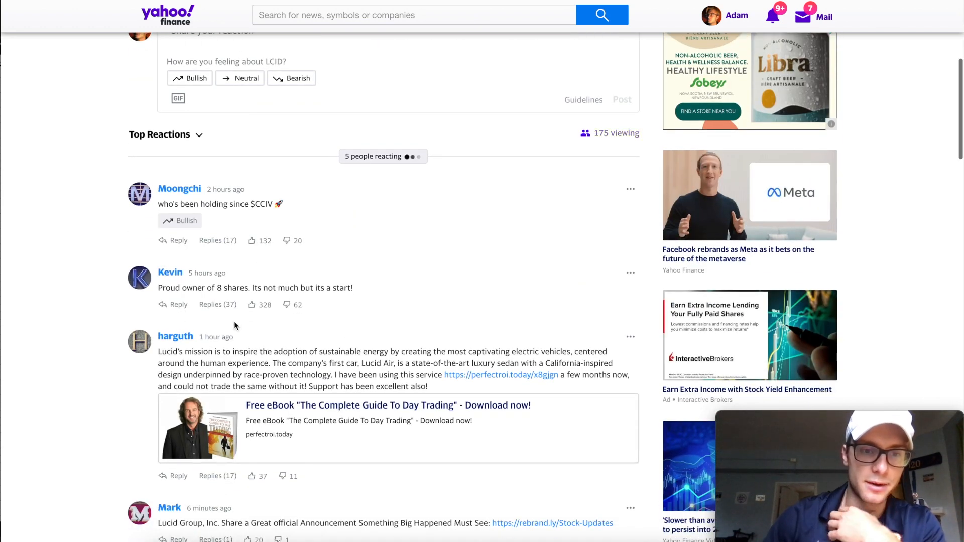
mouse_move(343, 302)
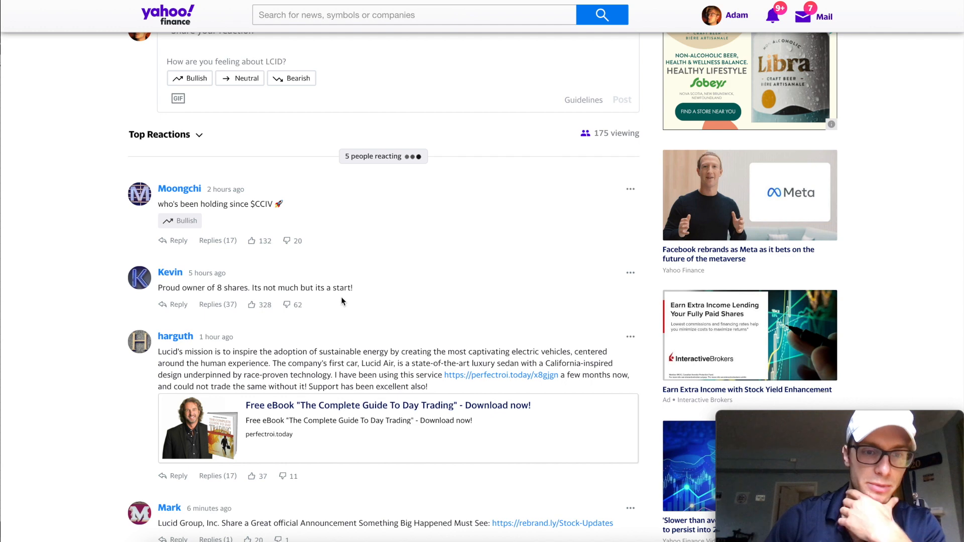
scroll("down", 3)
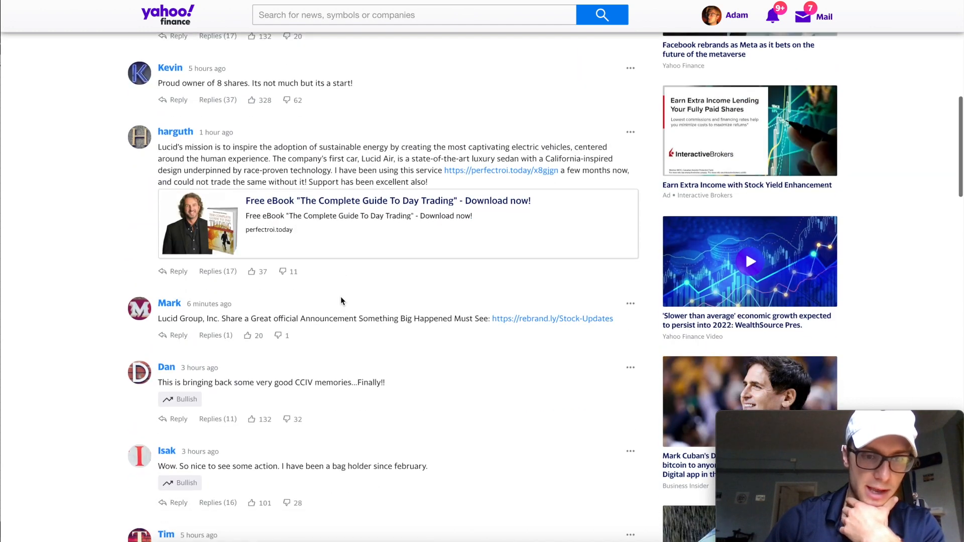
scroll("down", 3)
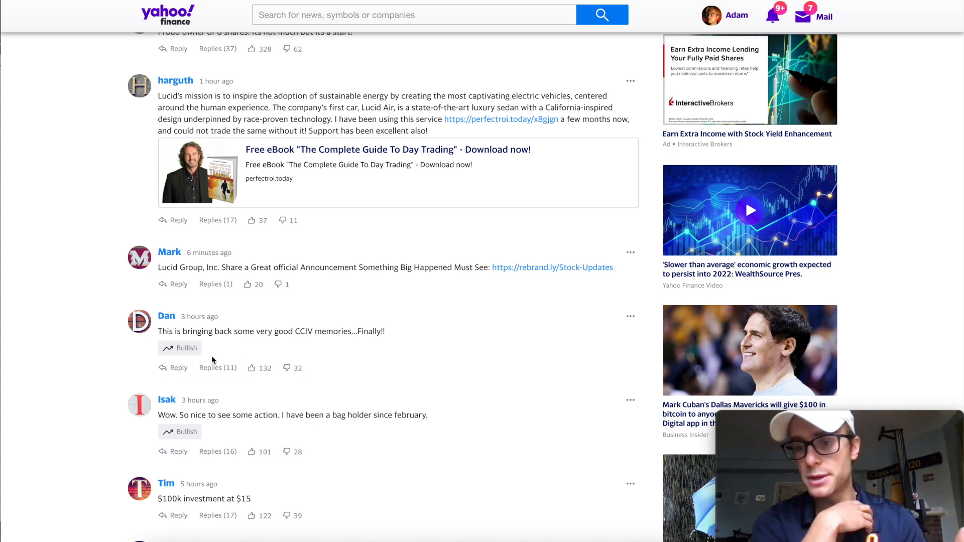
scroll("down", 3)
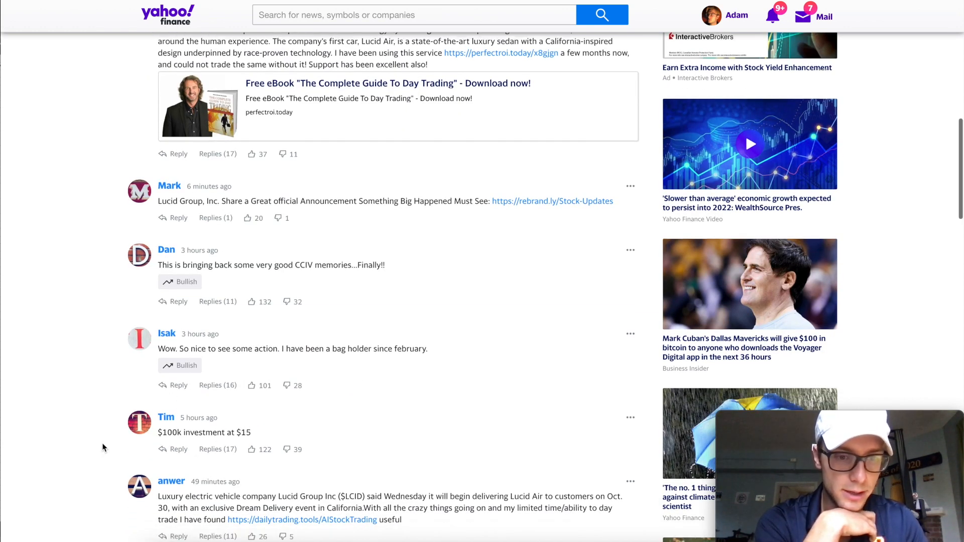
scroll("down", 3)
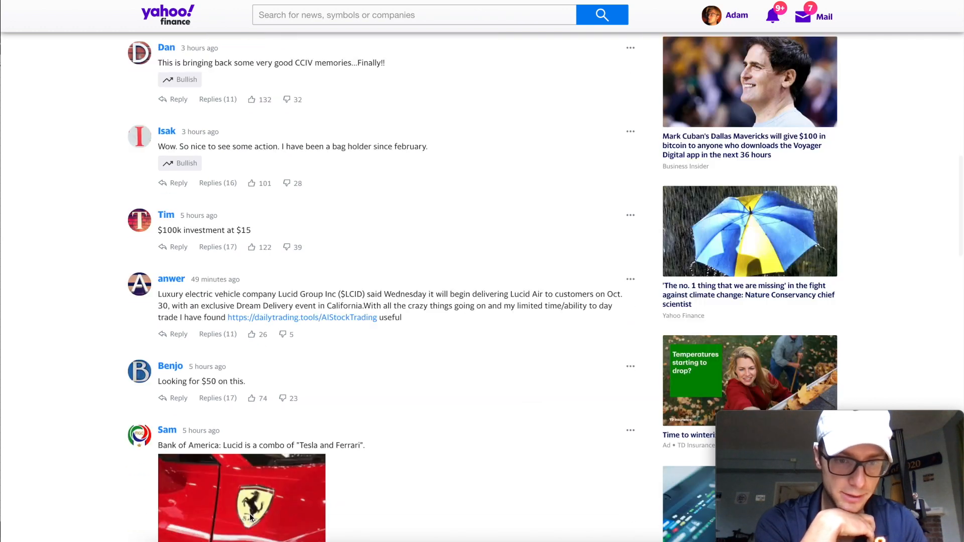
scroll("down", 3)
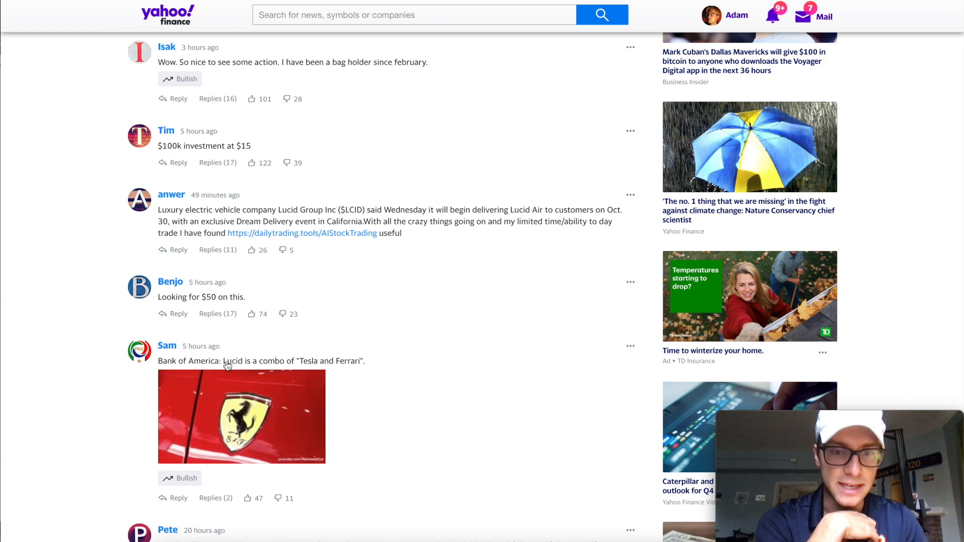
scroll("down", 3)
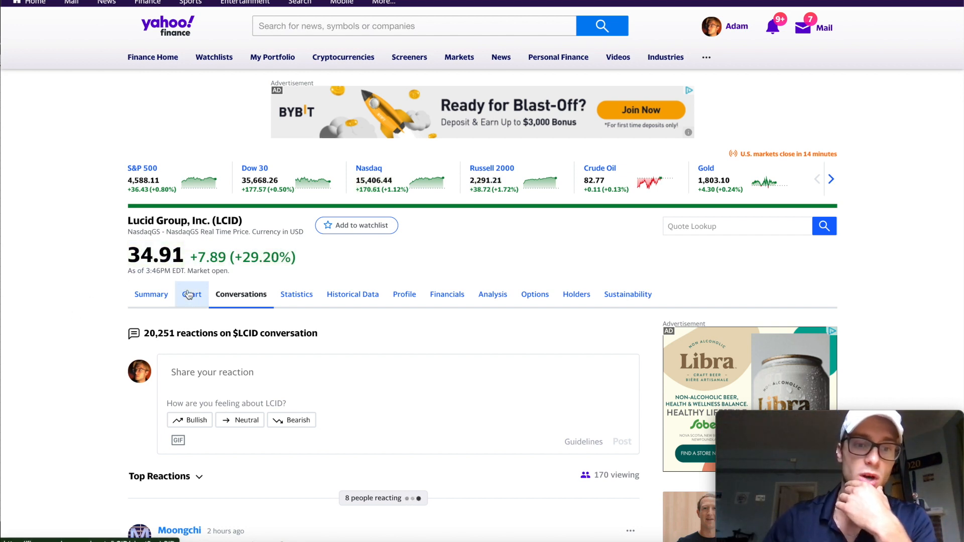
Open Lucid's interactive 1Y candlestick chart and expand it to full screen
left_click(192, 294)
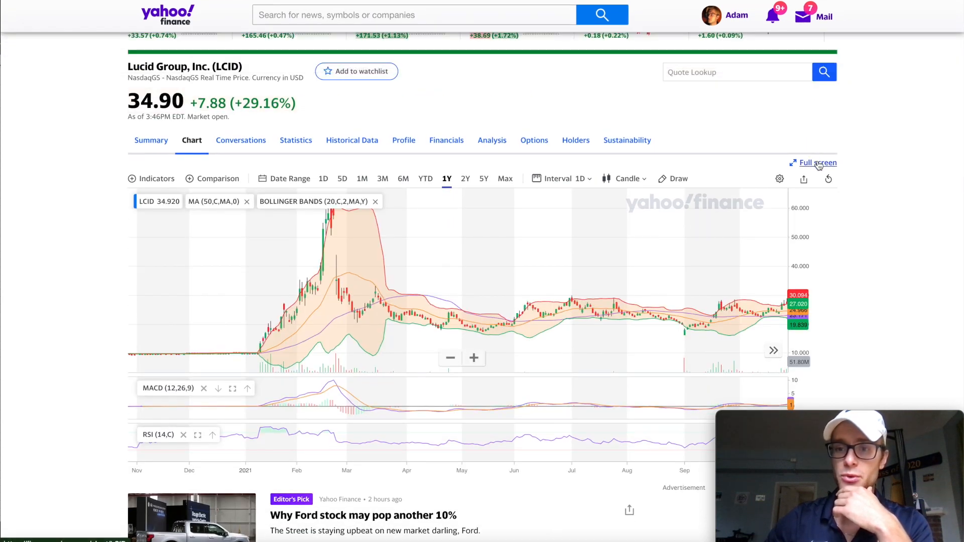
left_click(818, 162)
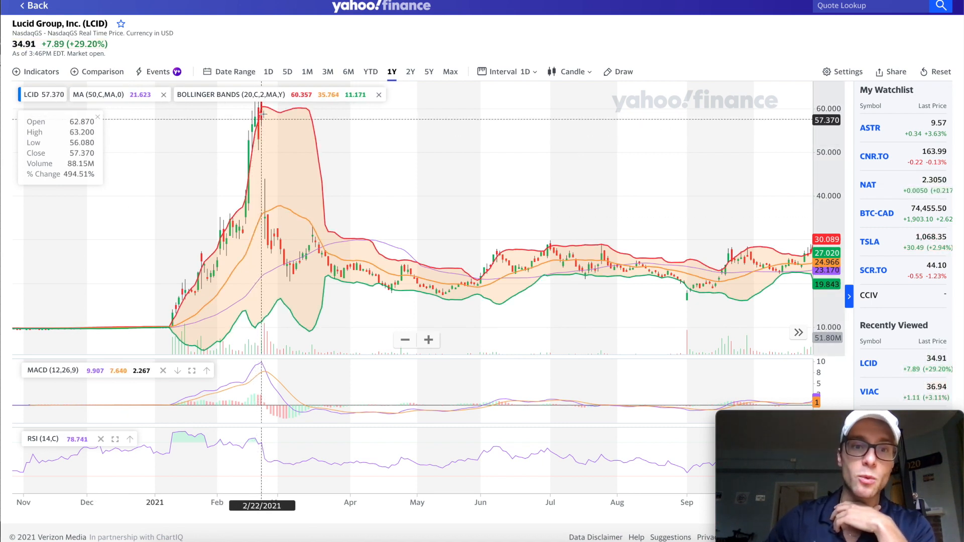
mouse_move(277, 206)
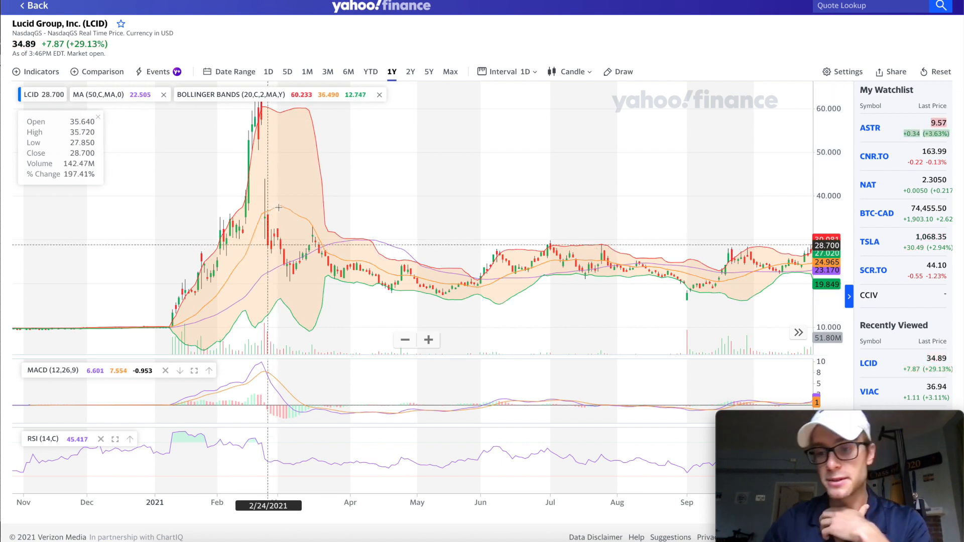
mouse_move(534, 215)
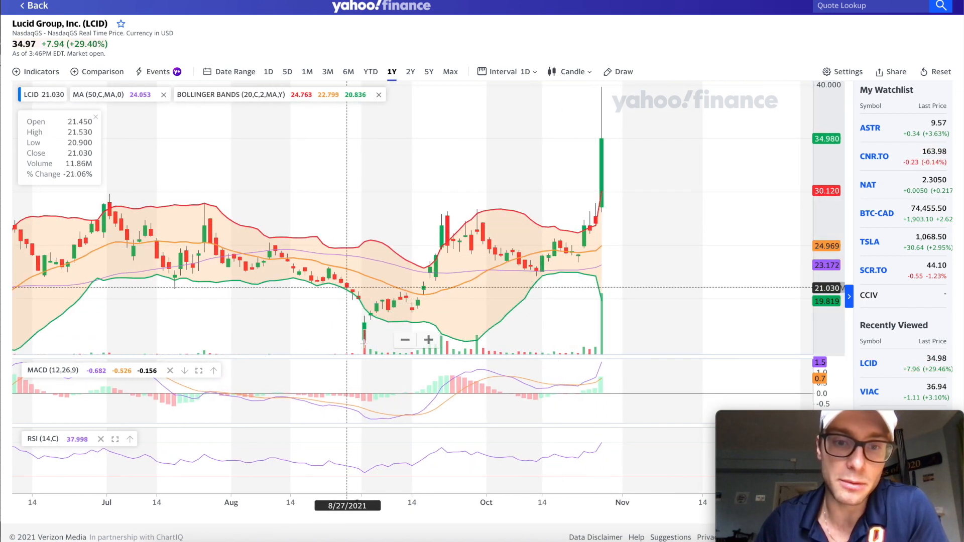
mouse_move(370, 313)
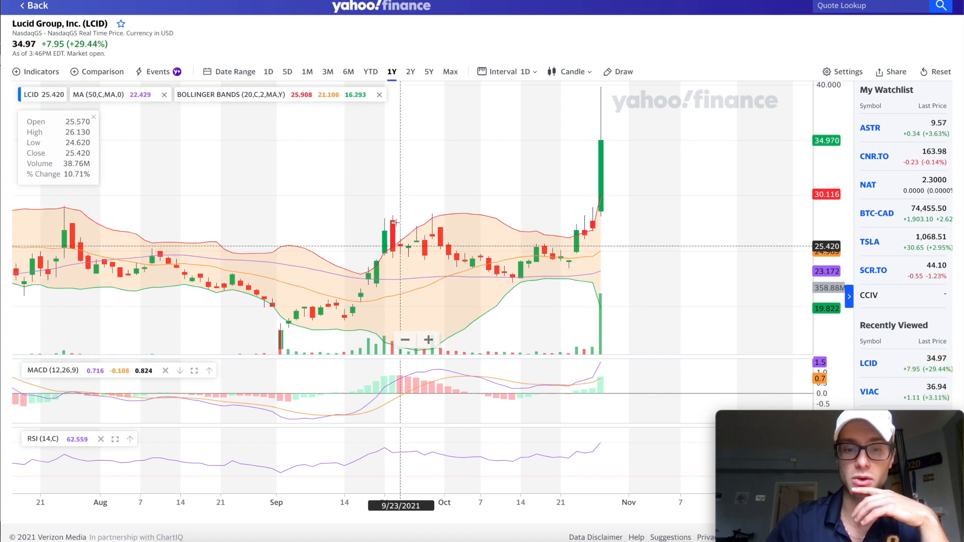
mouse_move(392, 217)
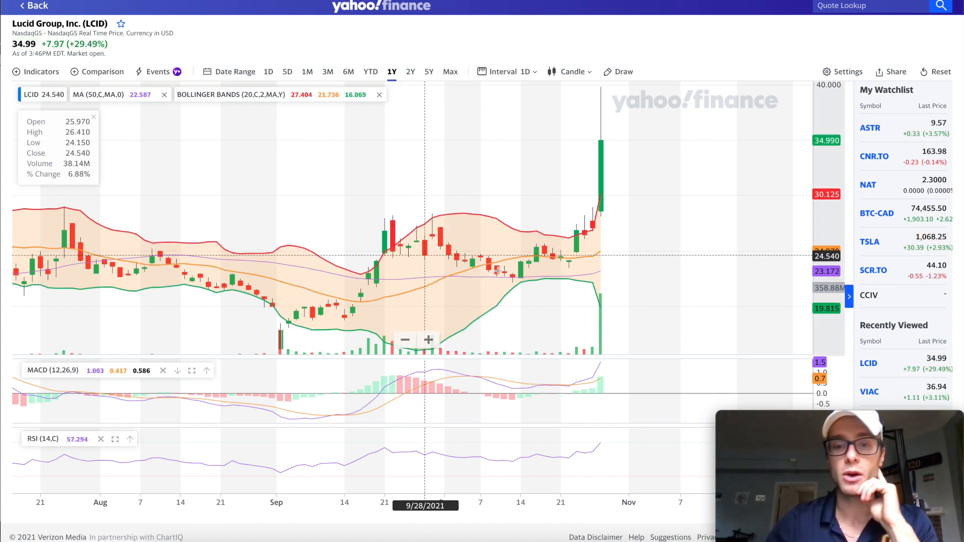
mouse_move(446, 289)
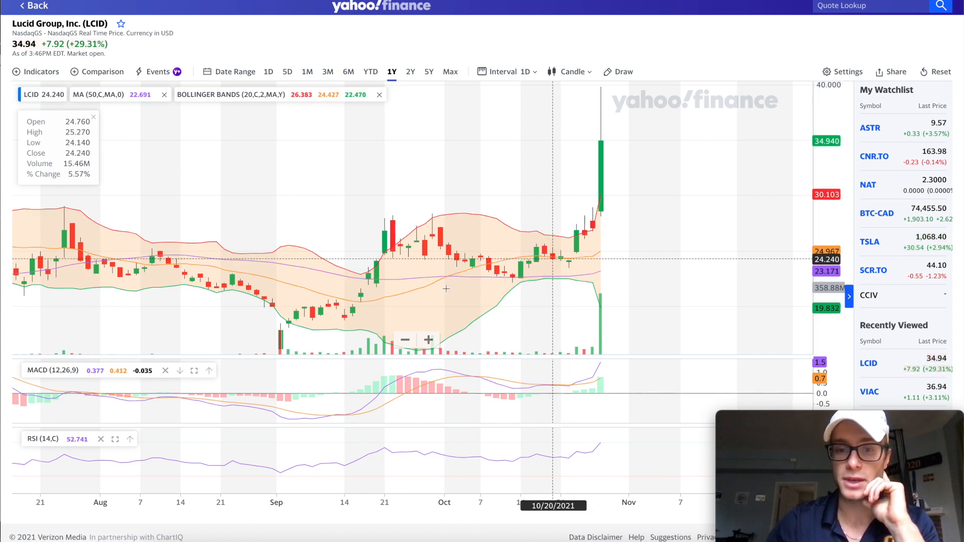
mouse_move(596, 160)
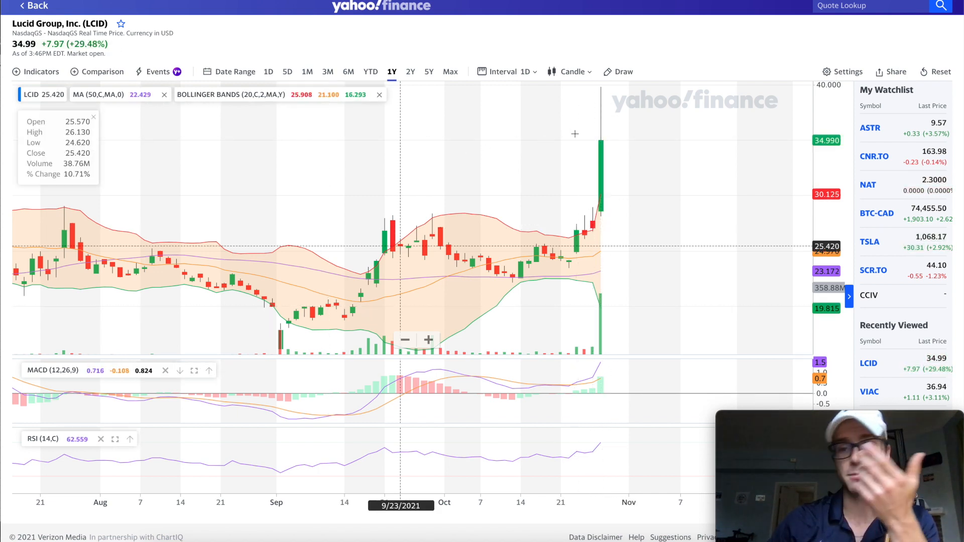
mouse_move(588, 168)
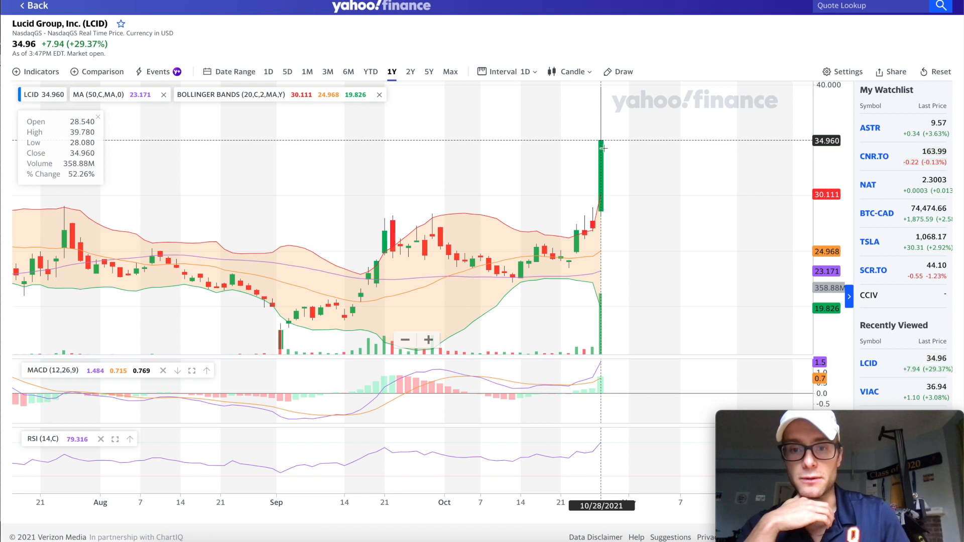
mouse_move(610, 152)
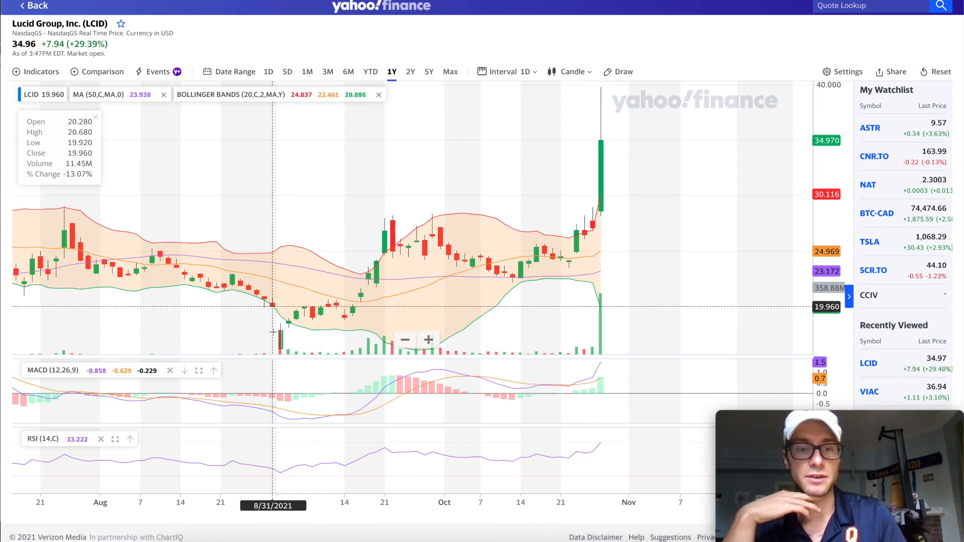
mouse_move(592, 228)
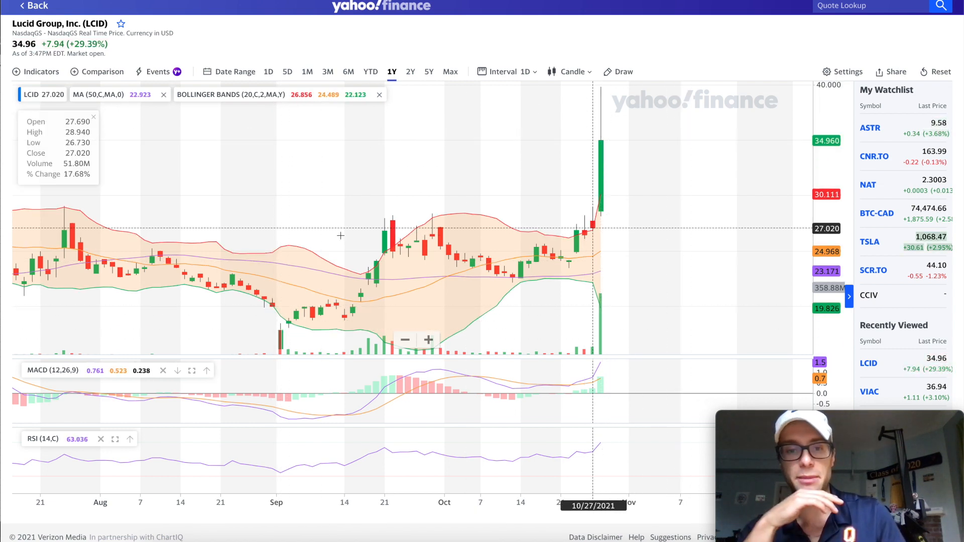
mouse_move(601, 187)
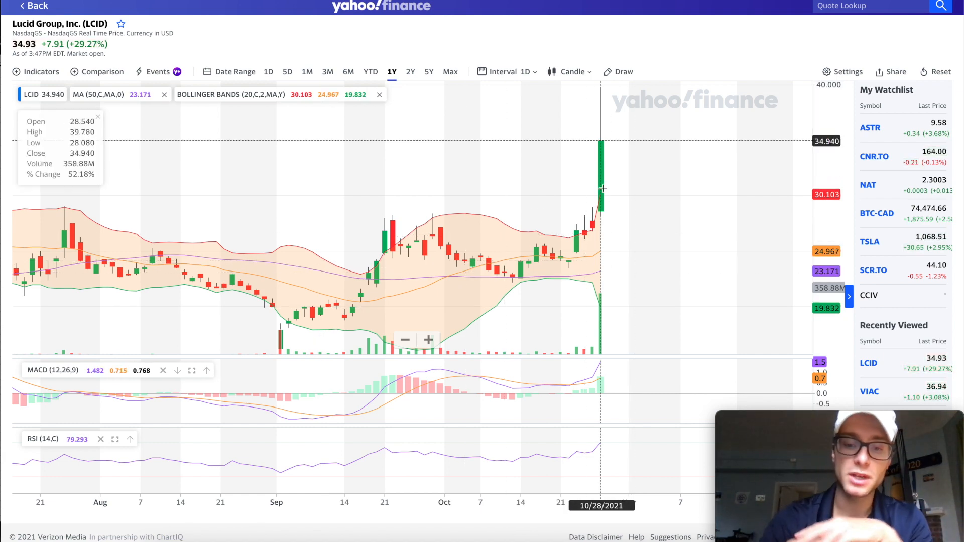
mouse_move(563, 203)
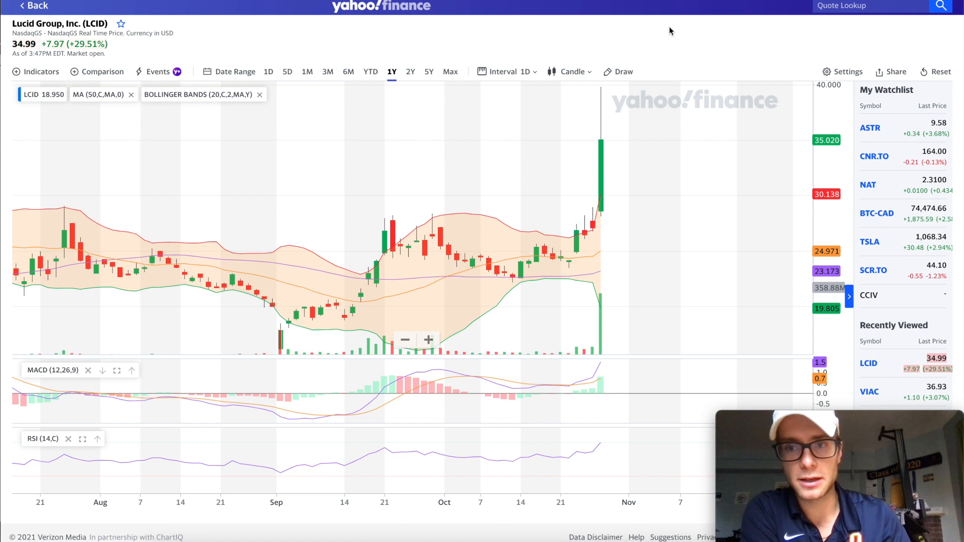
mouse_move(734, 51)
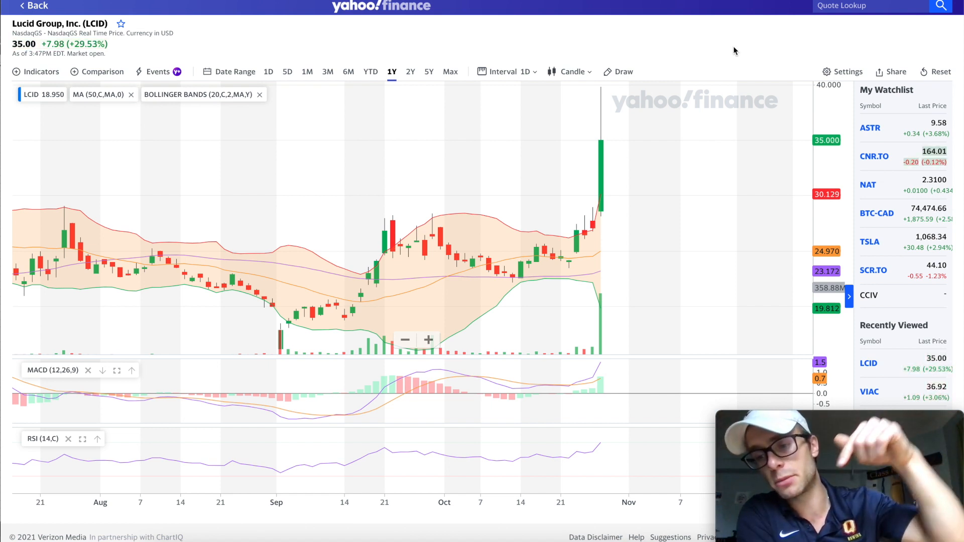